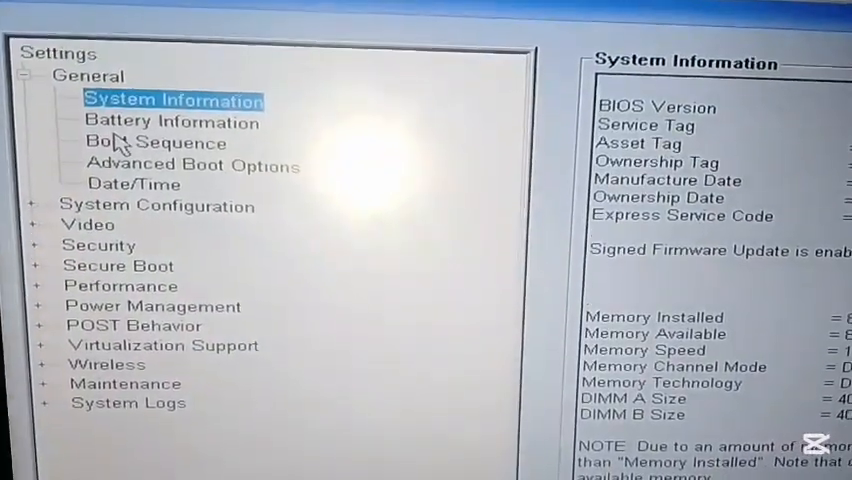
Bring up the Boot Sequence settings under General in Dell BIOS Setup
{"action": "left_click", "coordinate": [156, 142]}
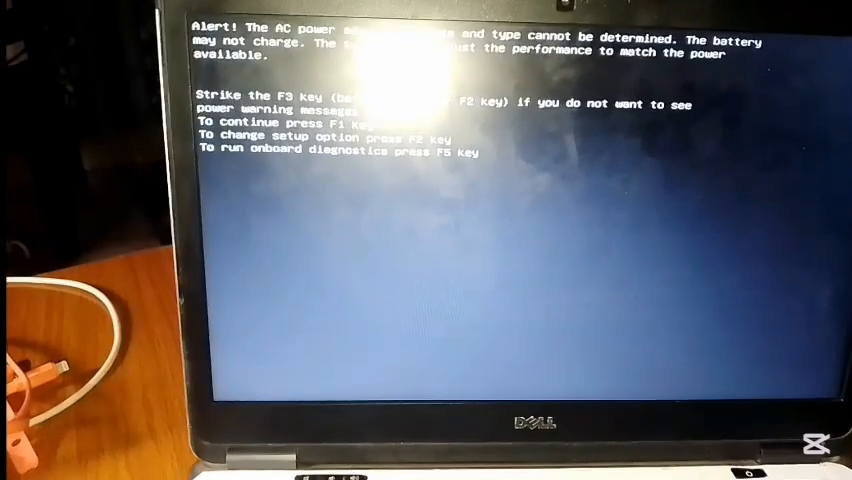
Disable future AC power adapter warning messages at startup with F3
{"action": "key", "text": "f3"}
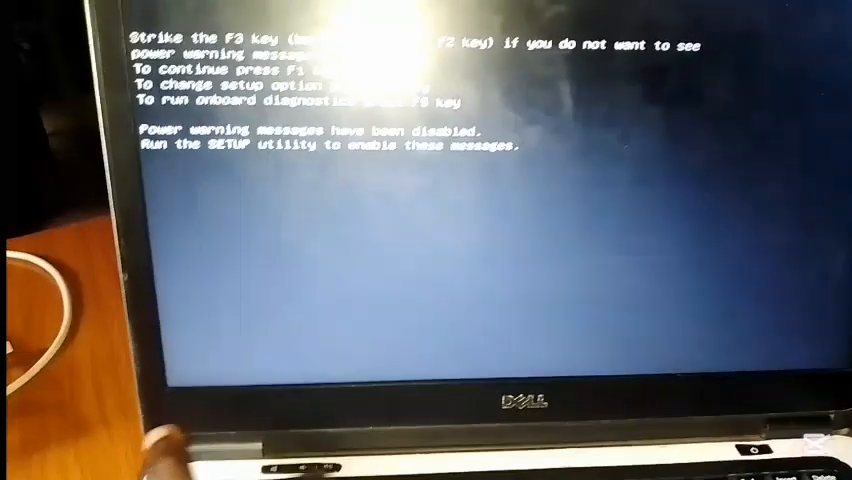